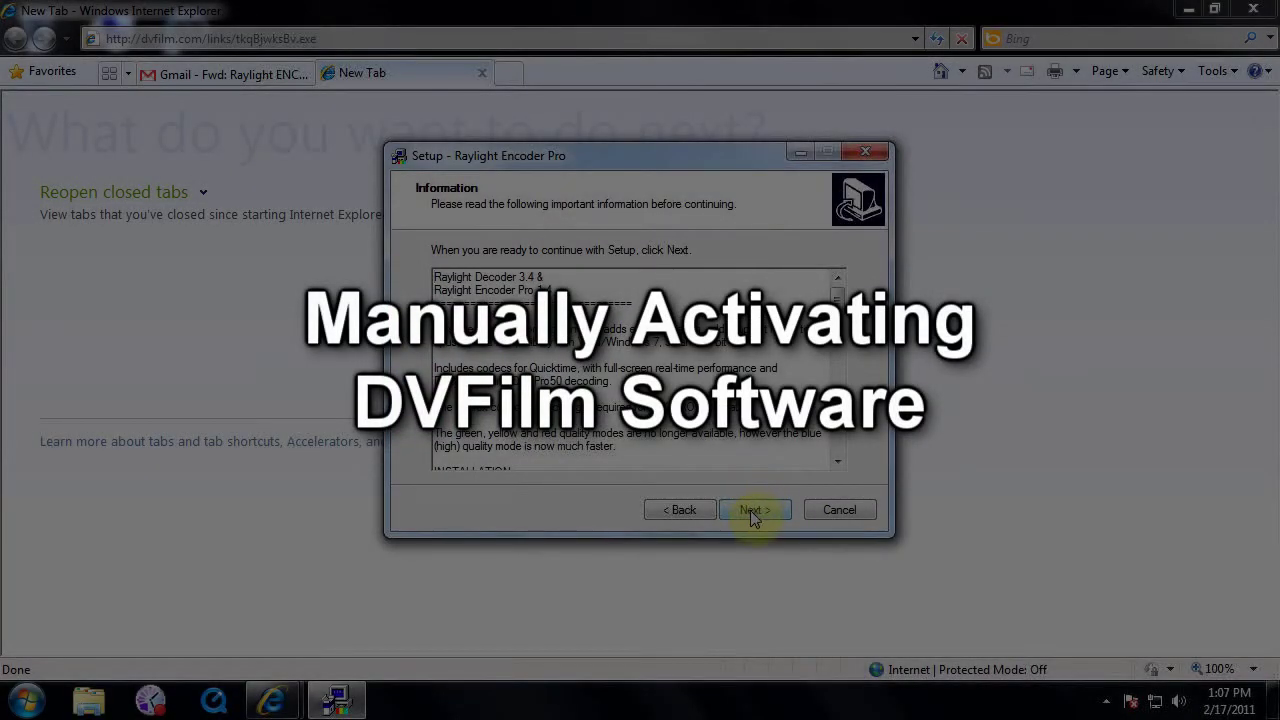
Install Raylight Encoder Pro with the default folder and Start Menu shortcuts, then finish setup
{"action": "left_click", "coordinate": [750, 510]}
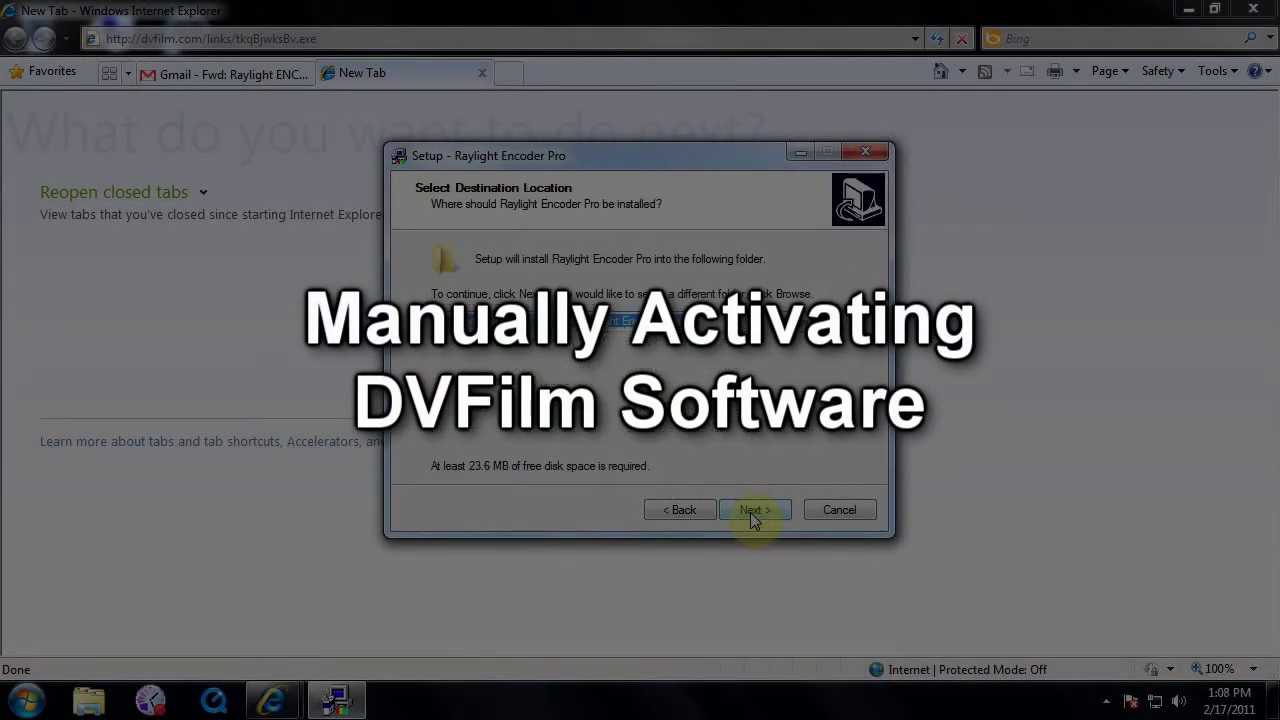
{"action": "left_click", "coordinate": [753, 510]}
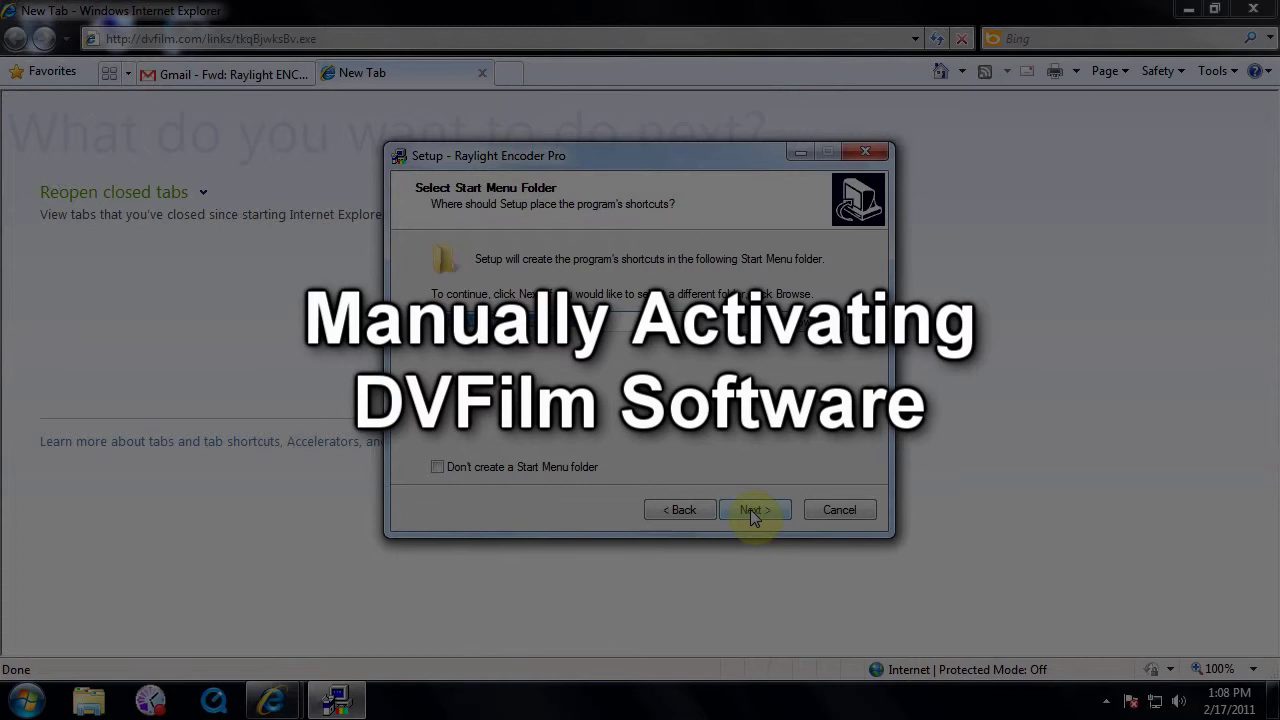
{"action": "left_click", "coordinate": [754, 509]}
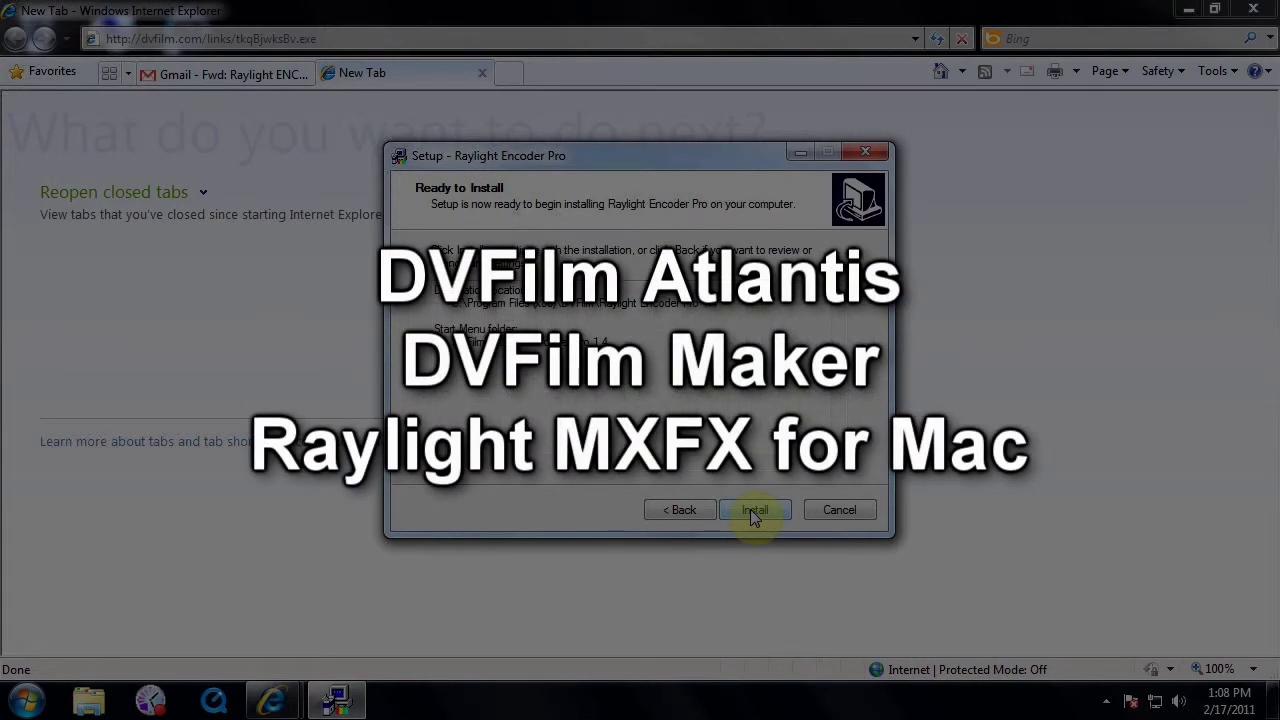
{"action": "left_click", "coordinate": [754, 509]}
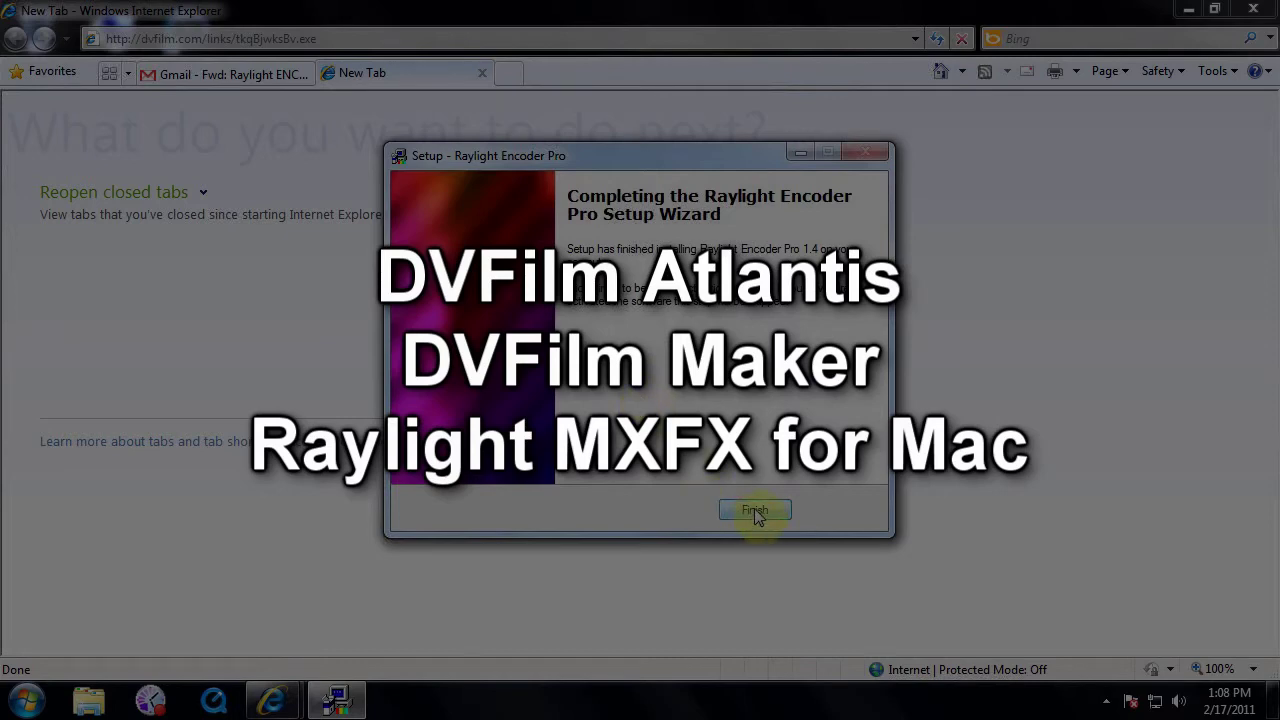
{"action": "left_click", "coordinate": [754, 511]}
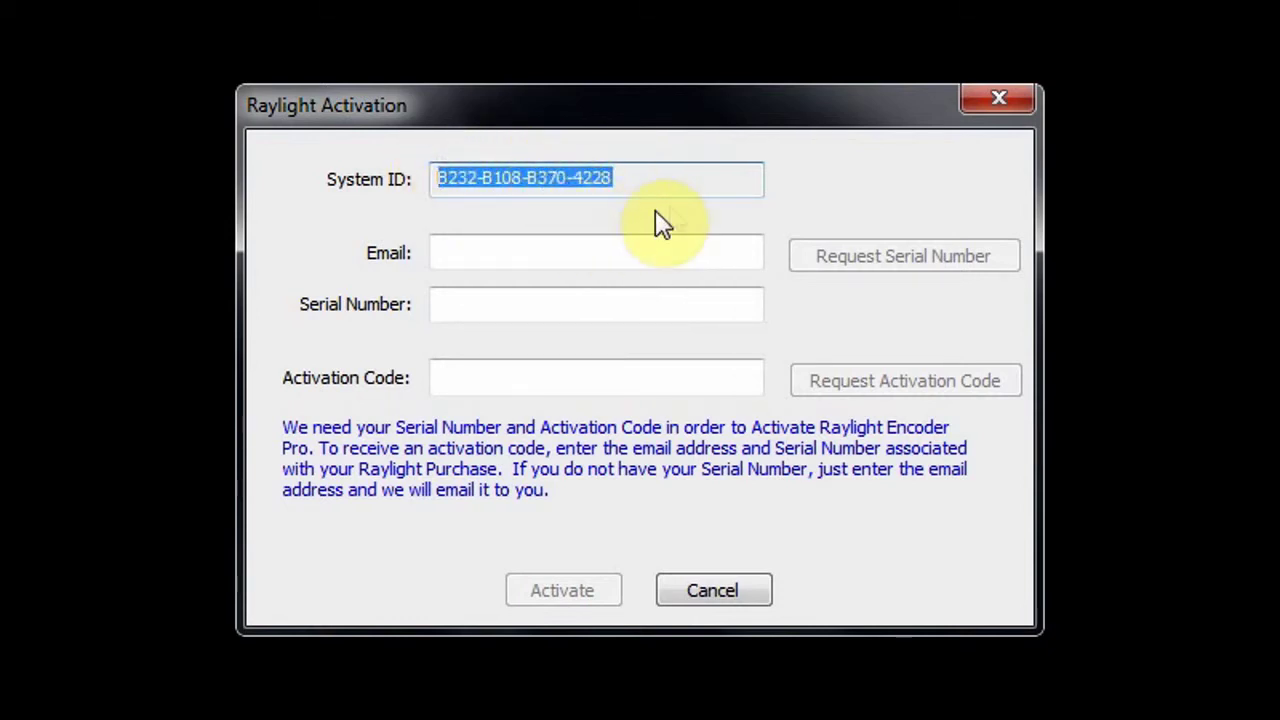
{"action": "mouse_move", "coordinate": [683, 192]}
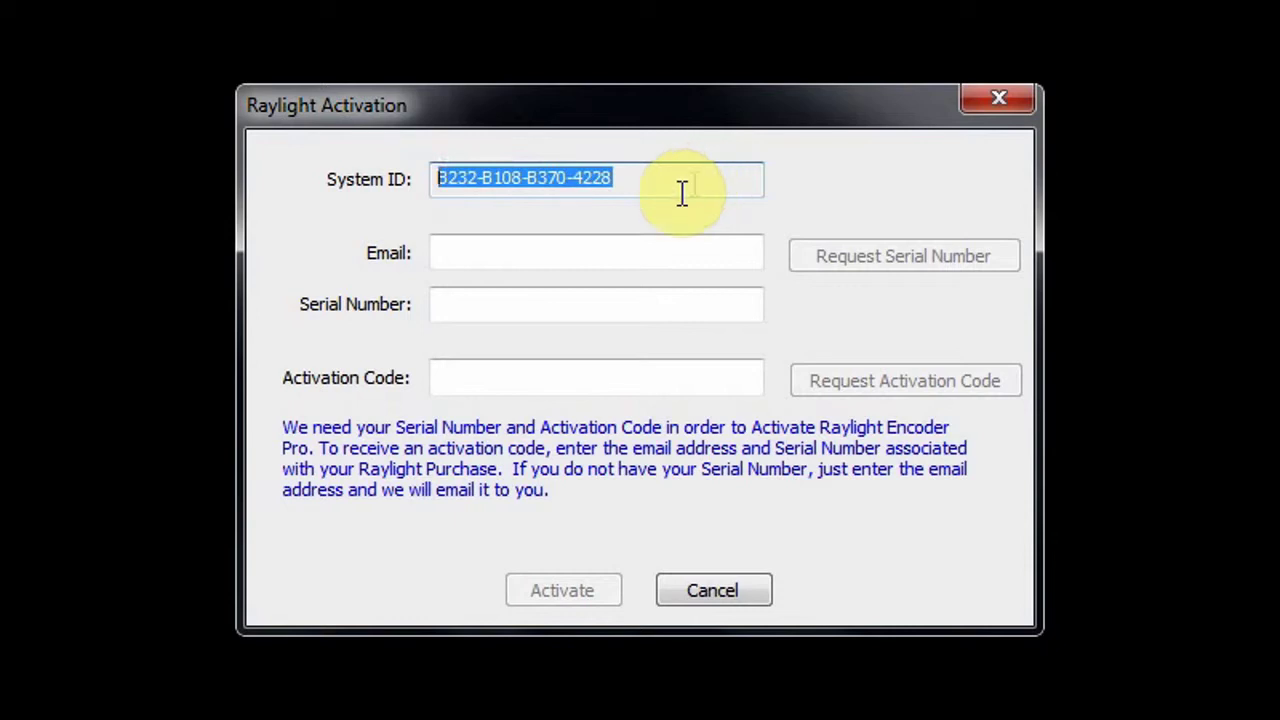
{"action": "mouse_move", "coordinate": [335, 590]}
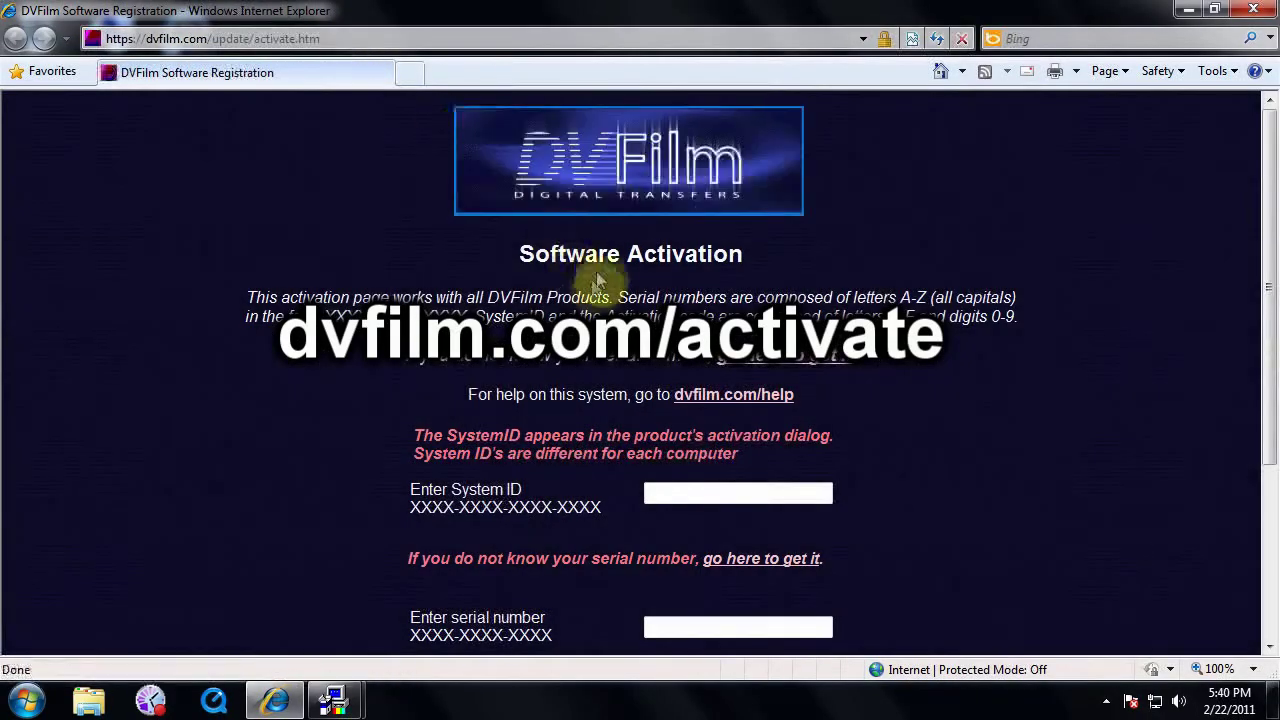
Scroll through the DVFilm license agreement, agree to it and continue
{"action": "scroll", "scroll_direction": "down", "scroll_amount": 3}
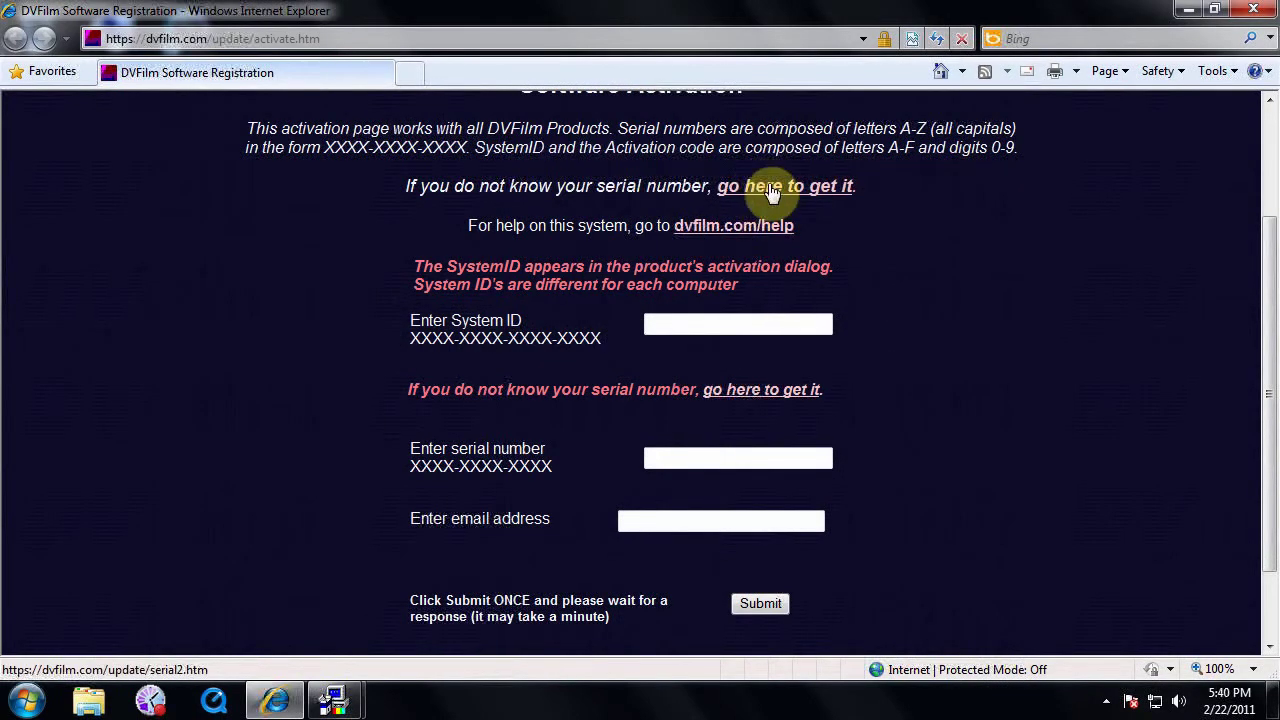
{"action": "mouse_move", "coordinate": [625, 270]}
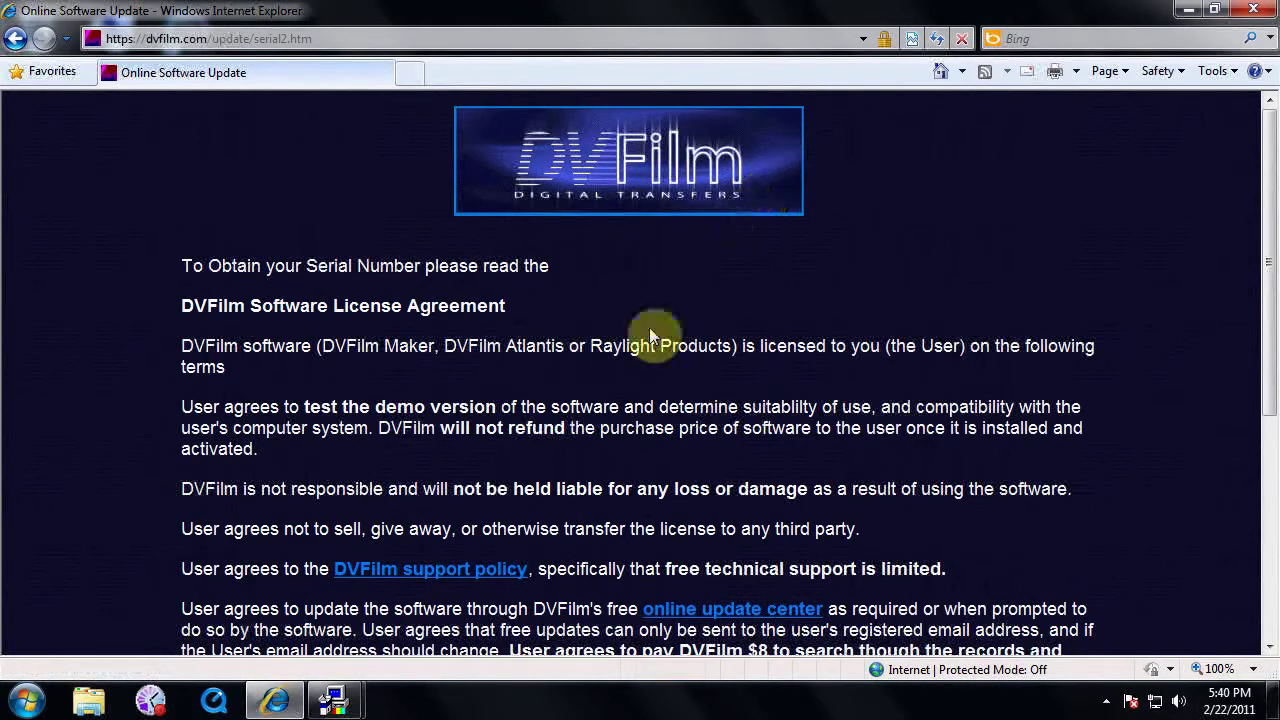
{"action": "scroll", "scroll_direction": "down", "scroll_amount": 3}
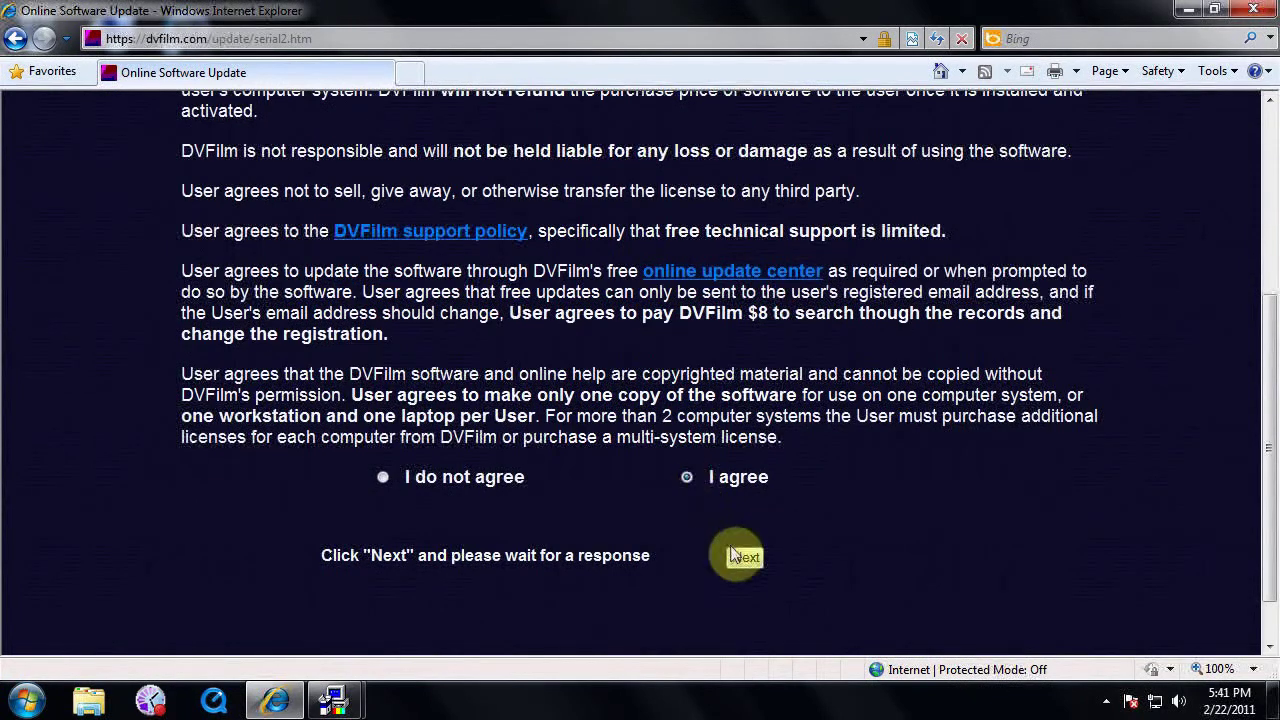
{"action": "left_click", "coordinate": [745, 556]}
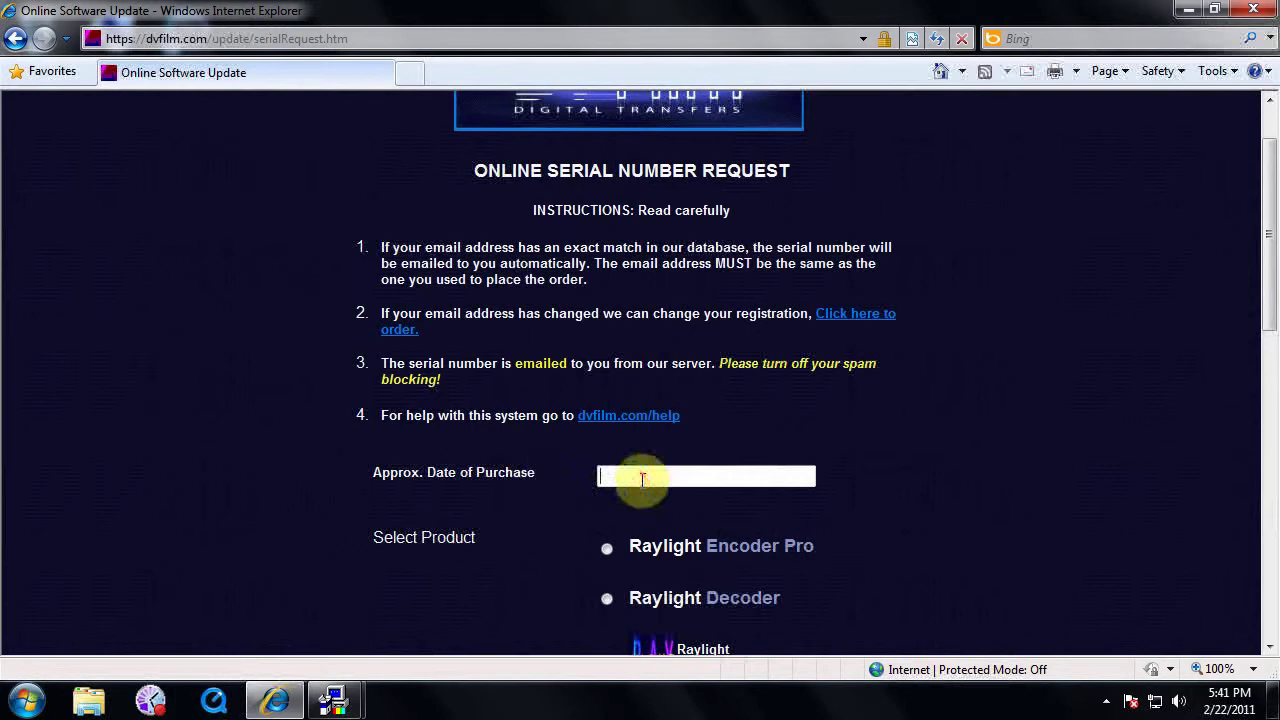
{"action": "type", "text": "Feb 2011"}
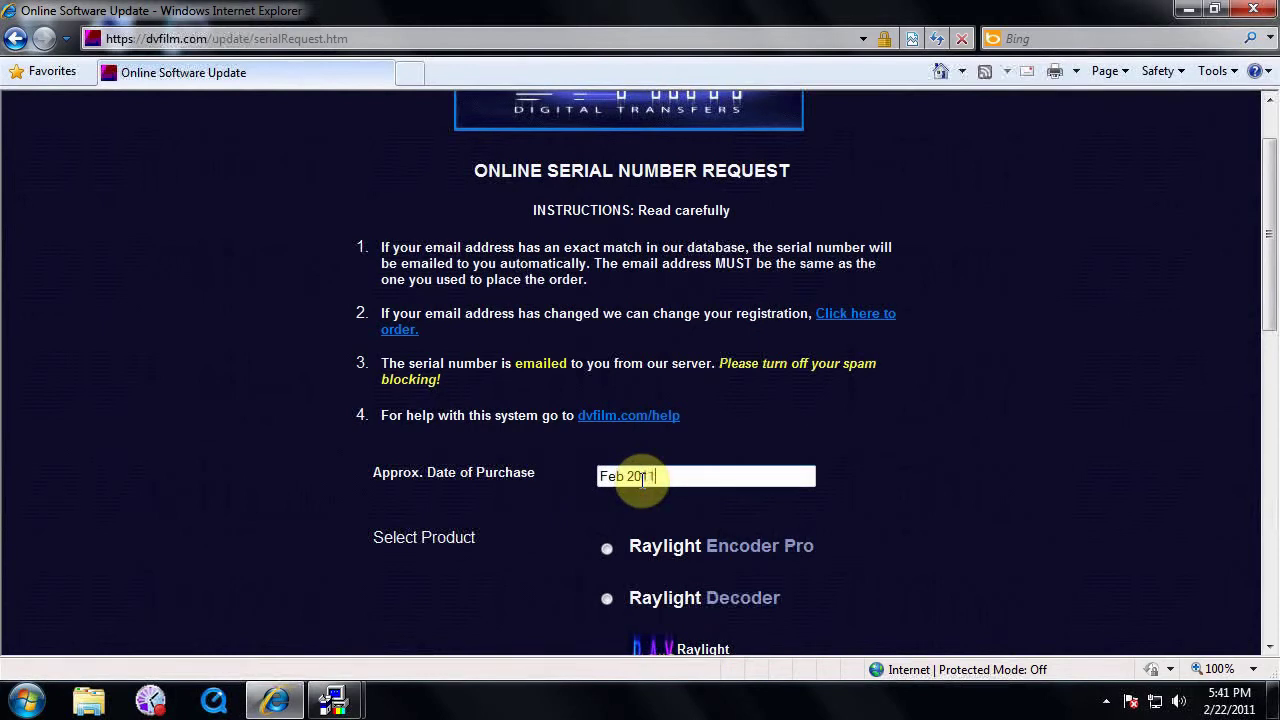
{"action": "scroll", "scroll_direction": "down", "scroll_amount": 3}
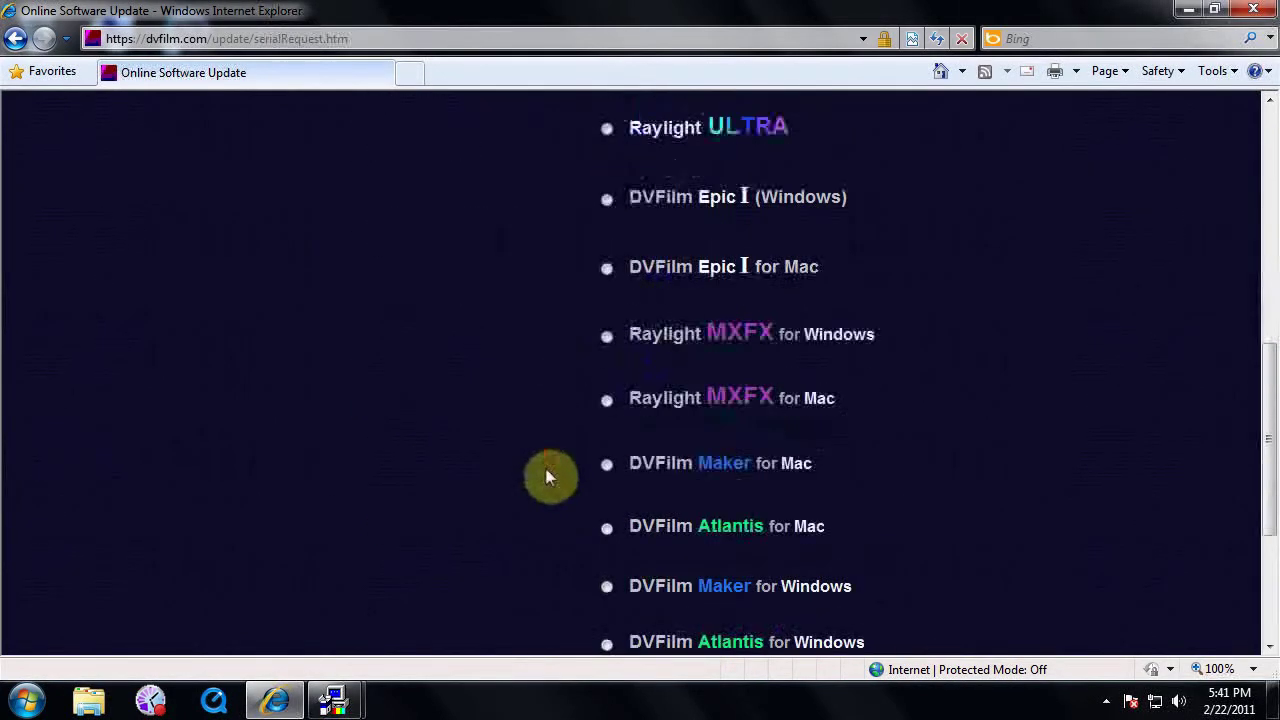
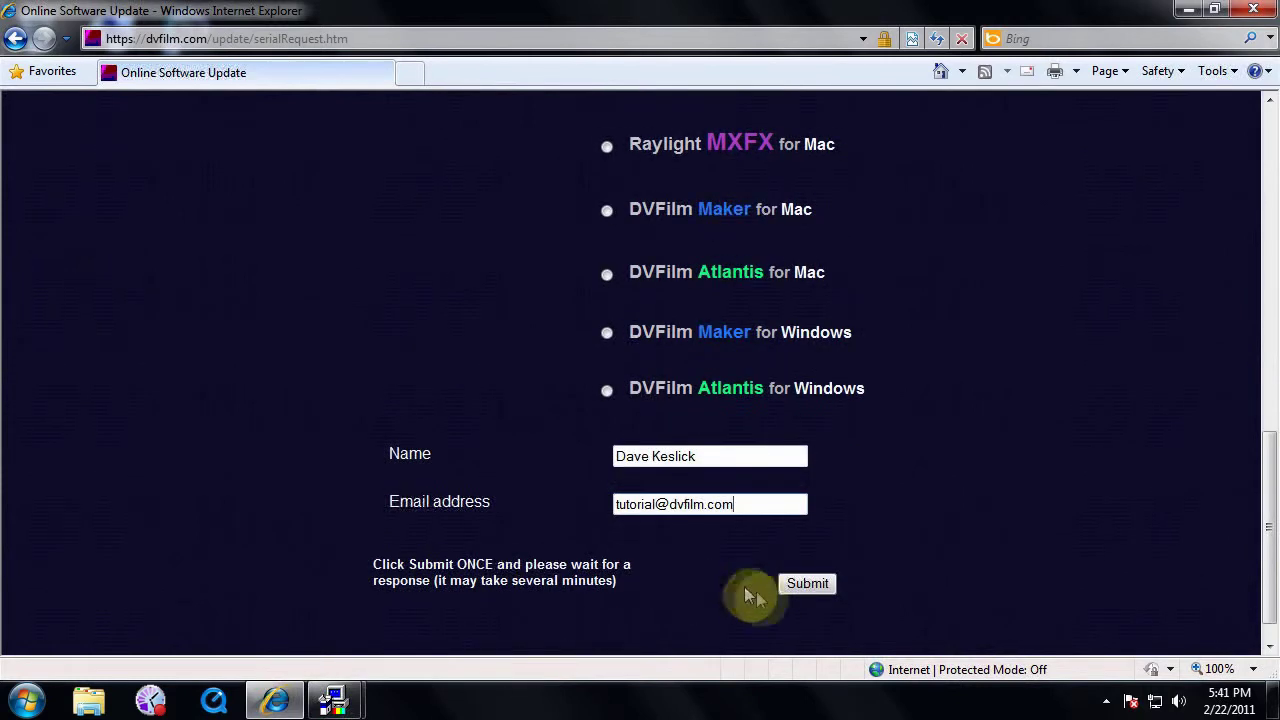
{"action": "left_click", "coordinate": [807, 583]}
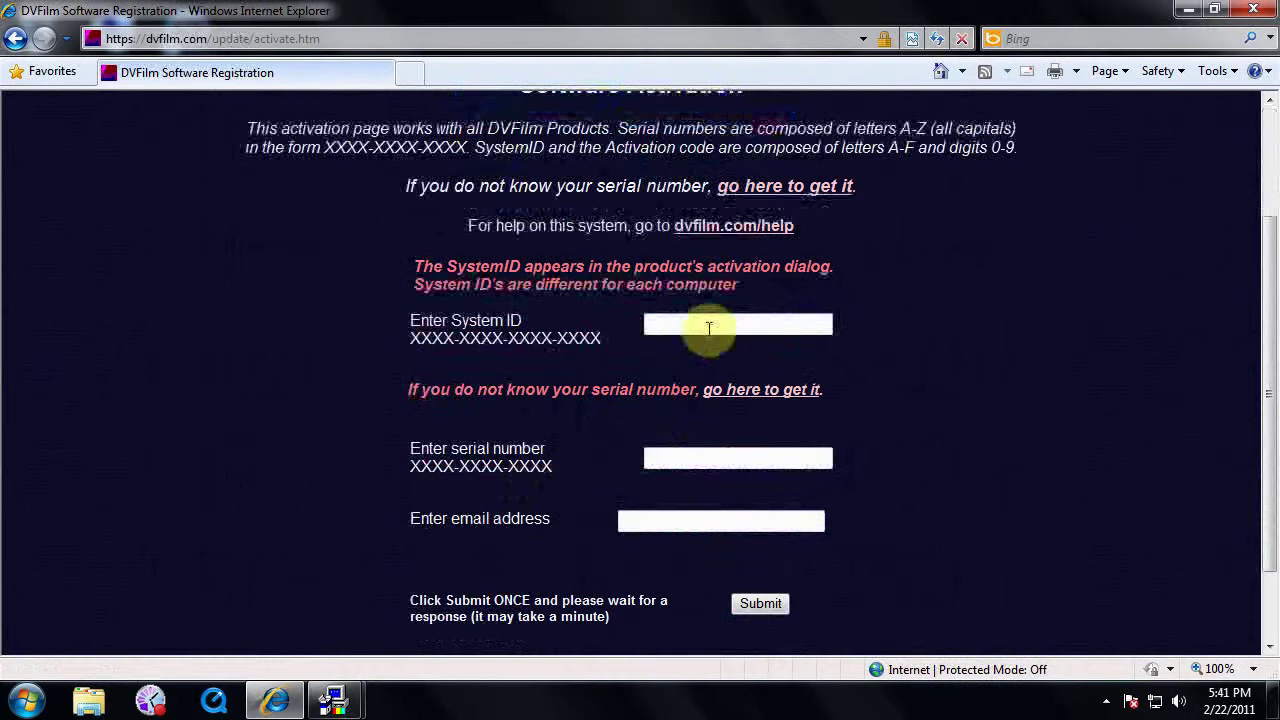
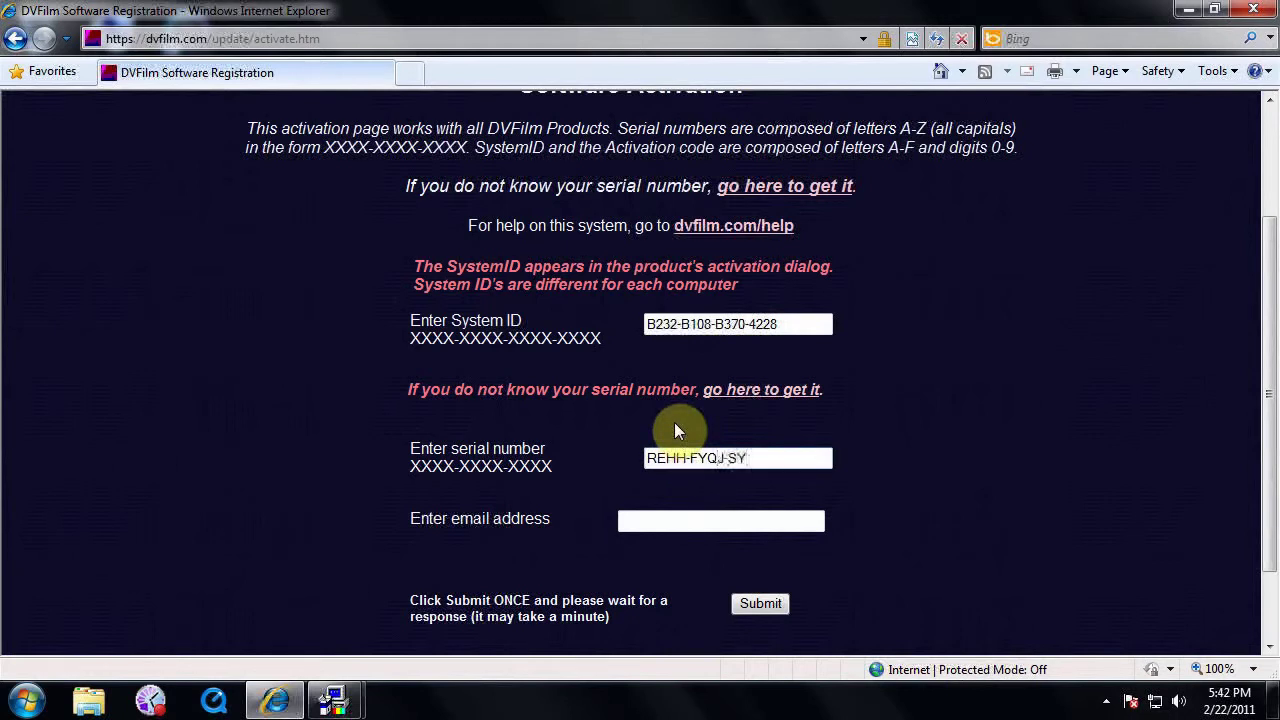
{"action": "left_click", "coordinate": [720, 520]}
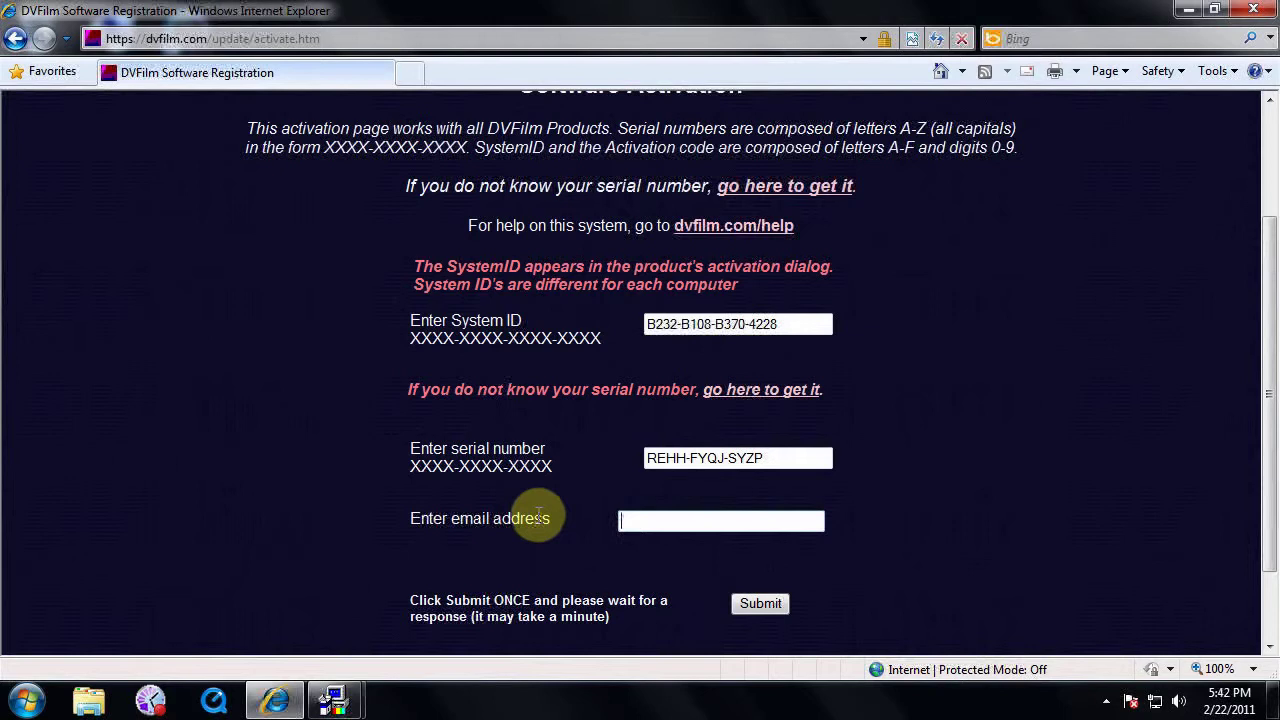
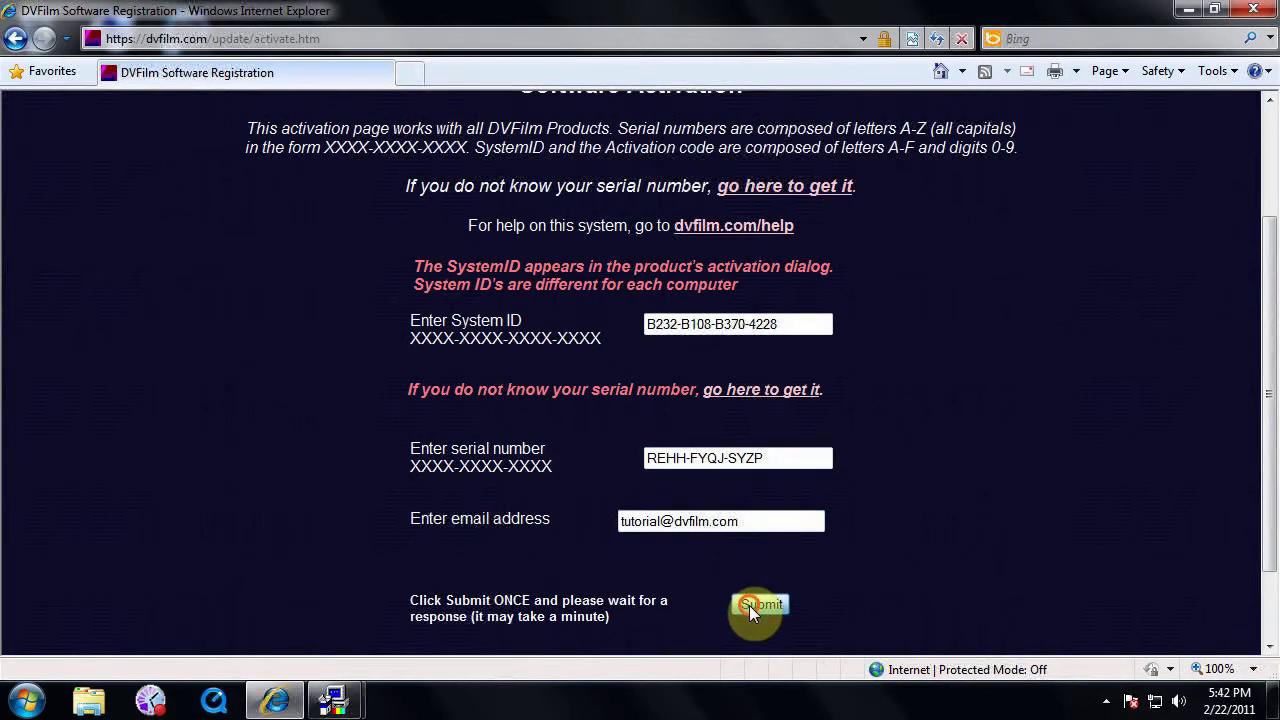
{"action": "left_click", "coordinate": [760, 604]}
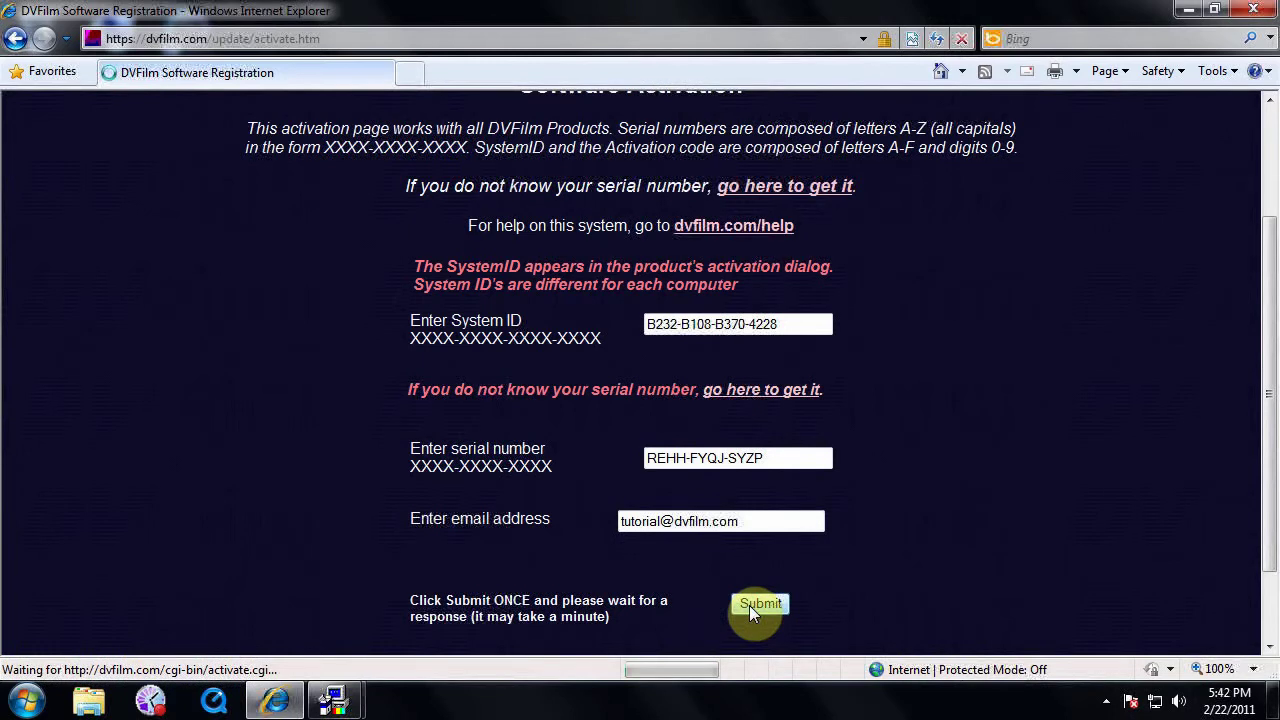
{"action": "left_click", "coordinate": [760, 603]}
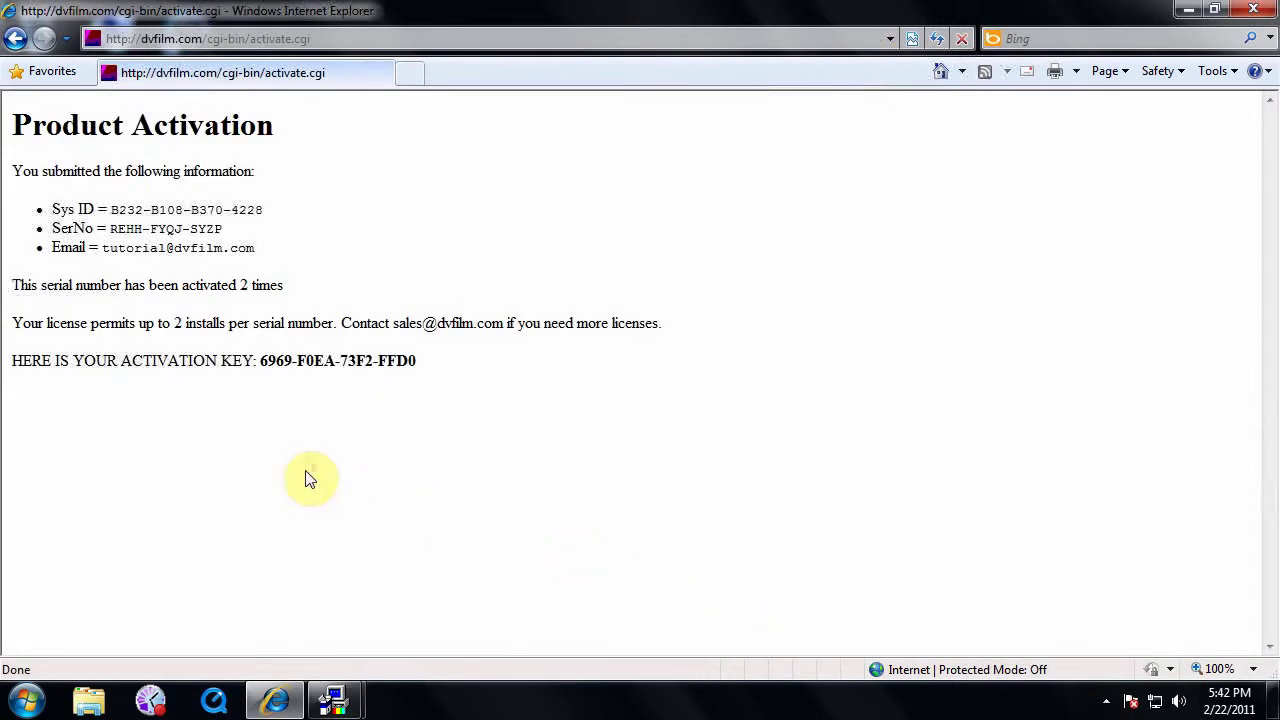
{"action": "mouse_move", "coordinate": [95, 322]}
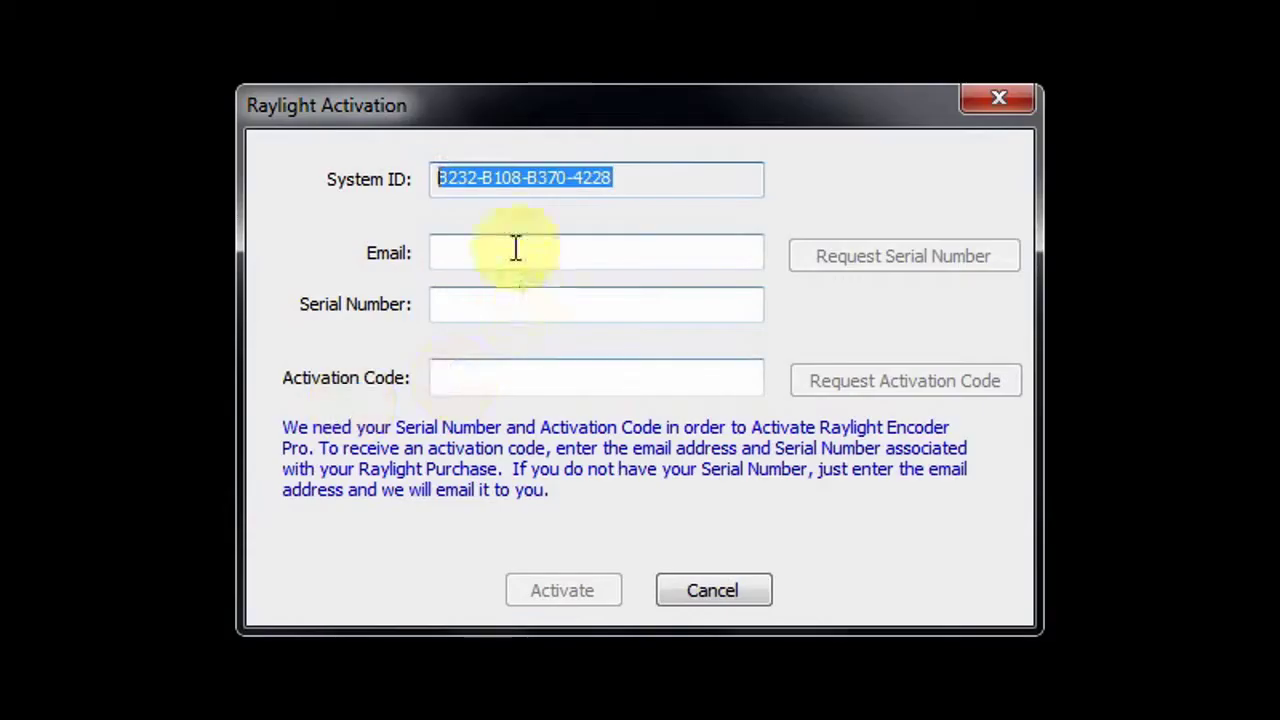
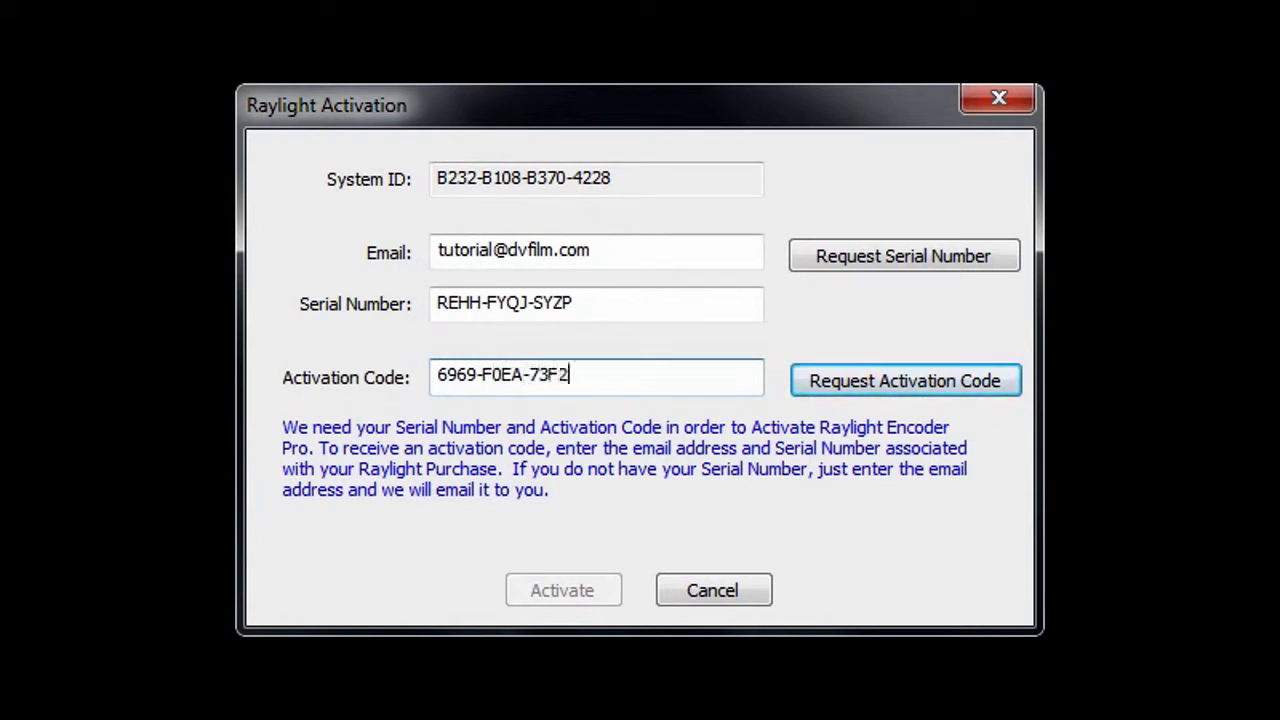
{"action": "left_click", "coordinate": [562, 590]}
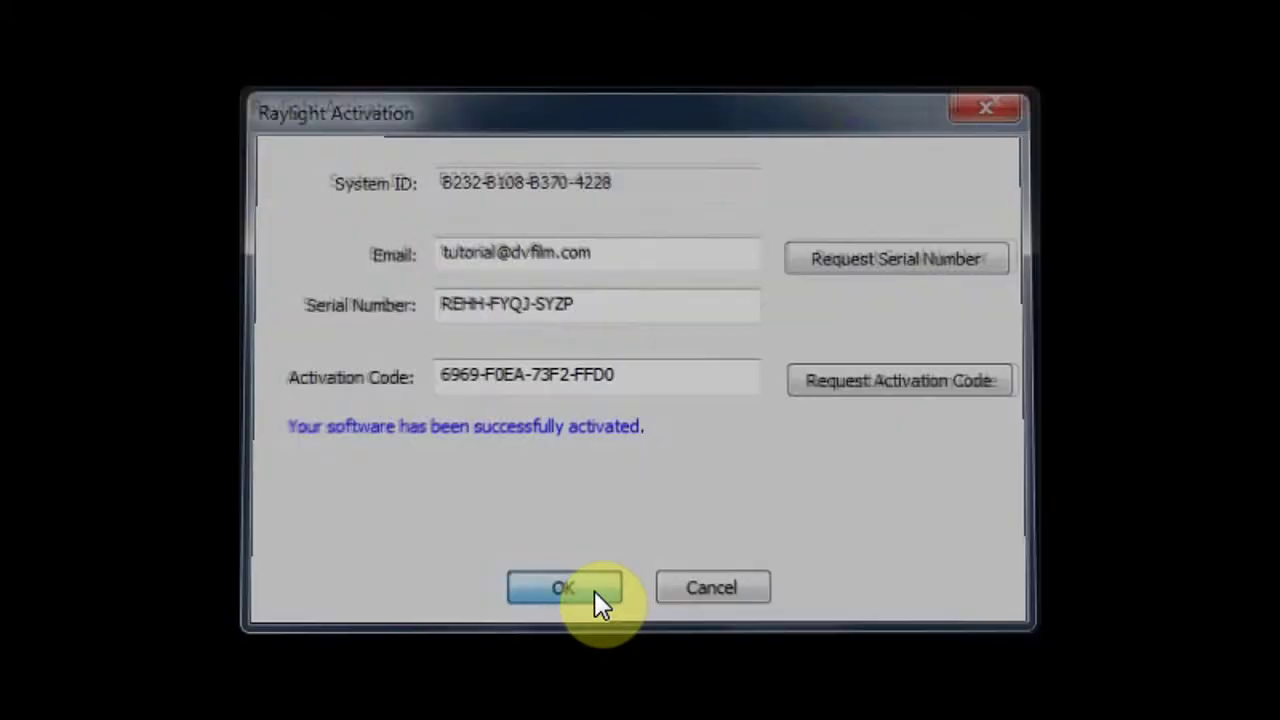
{"action": "left_click", "coordinate": [563, 587]}
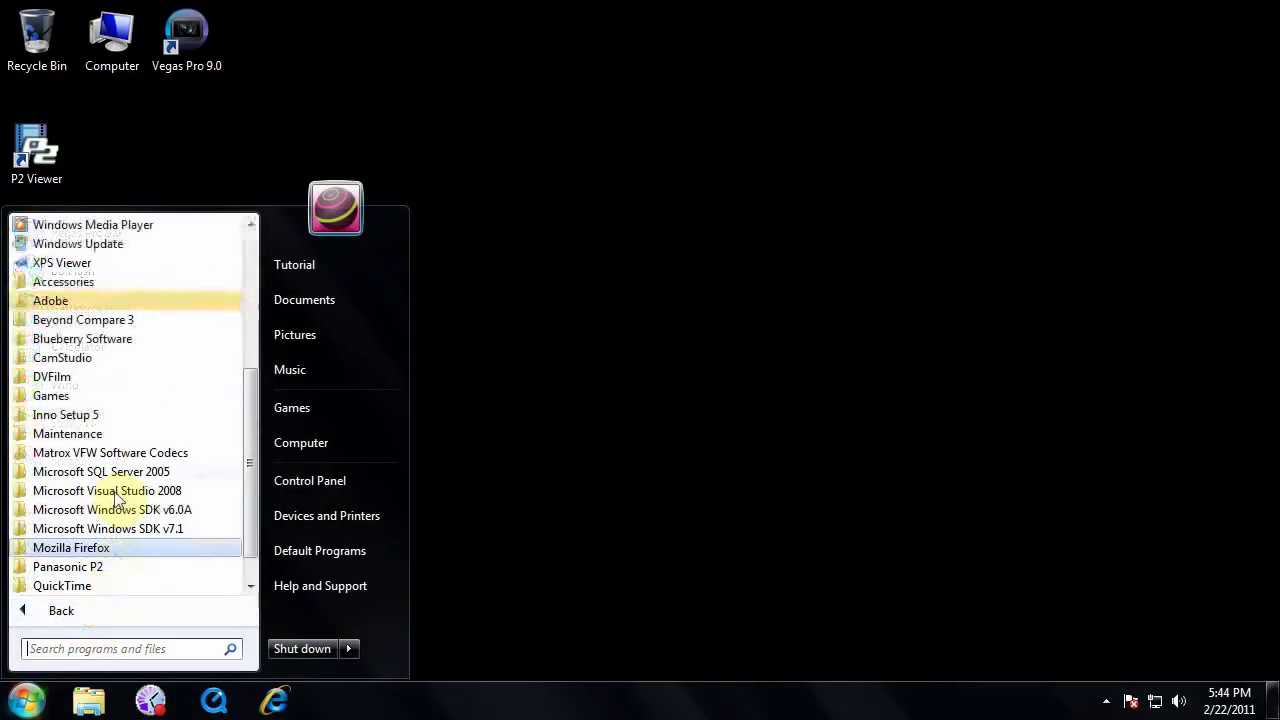
Expand the Raylight Encoder Pro 1.4 folder under DVFilm in All Programs
{"action": "left_click", "coordinate": [52, 376]}
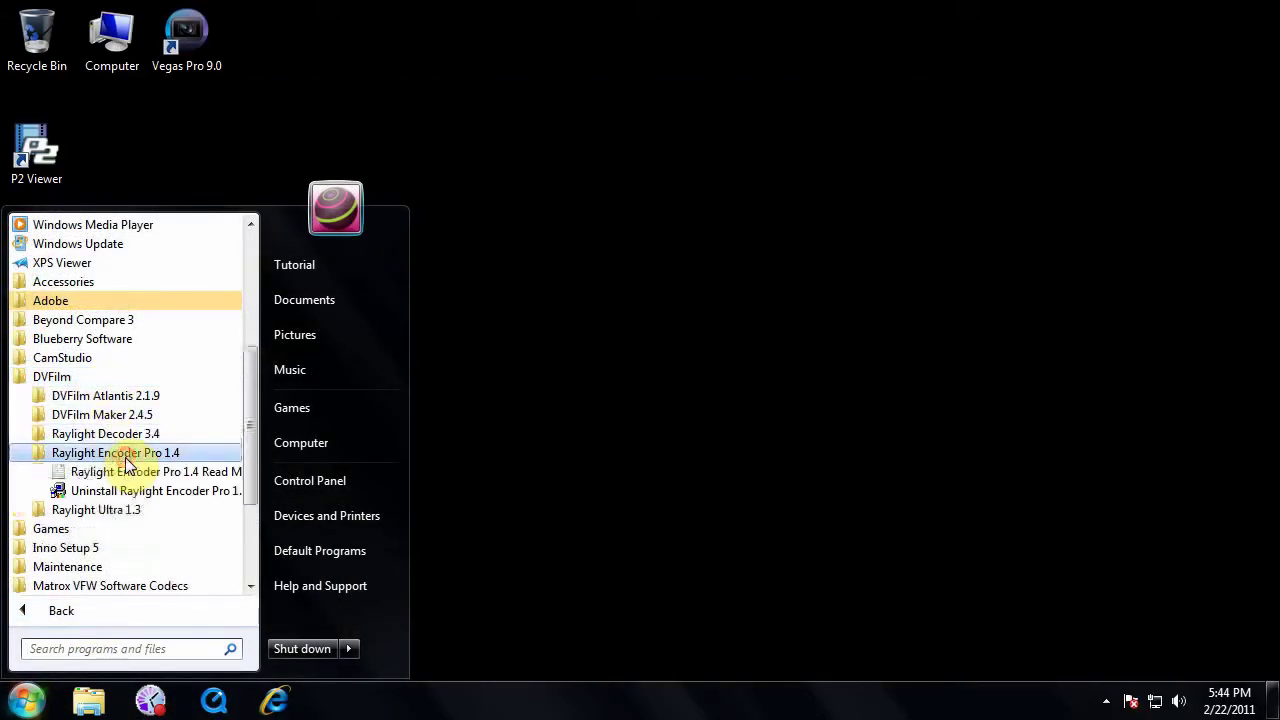
{"action": "mouse_move", "coordinate": [155, 471]}
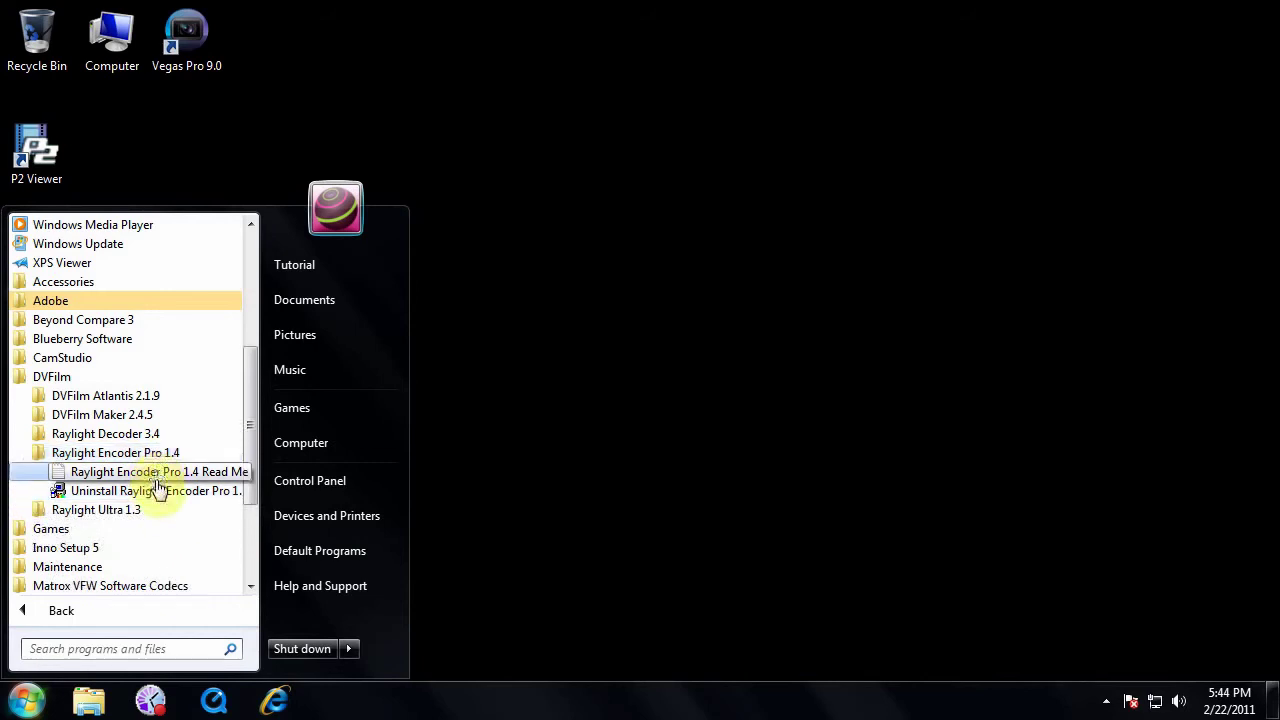